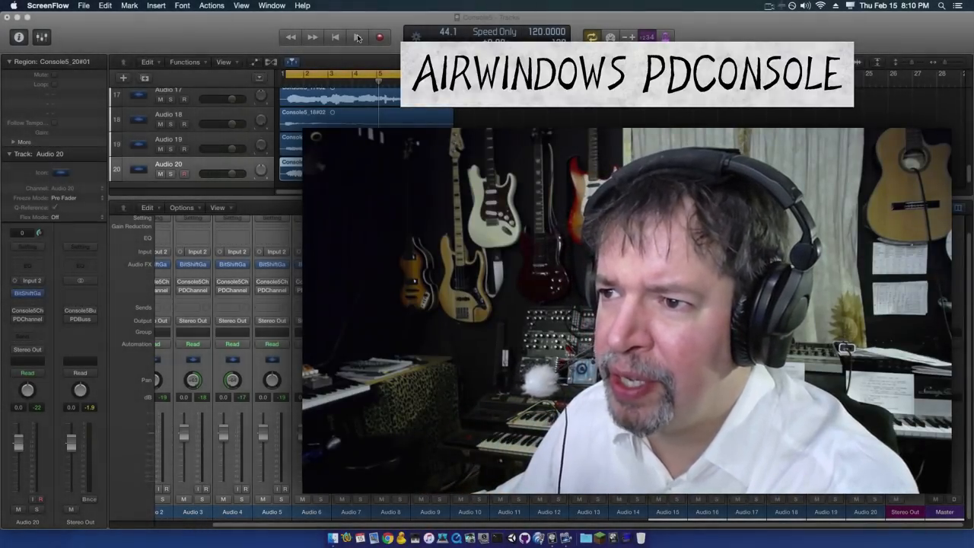
- Play and stop the mix several times to audition the console sound
left_click(356, 36)
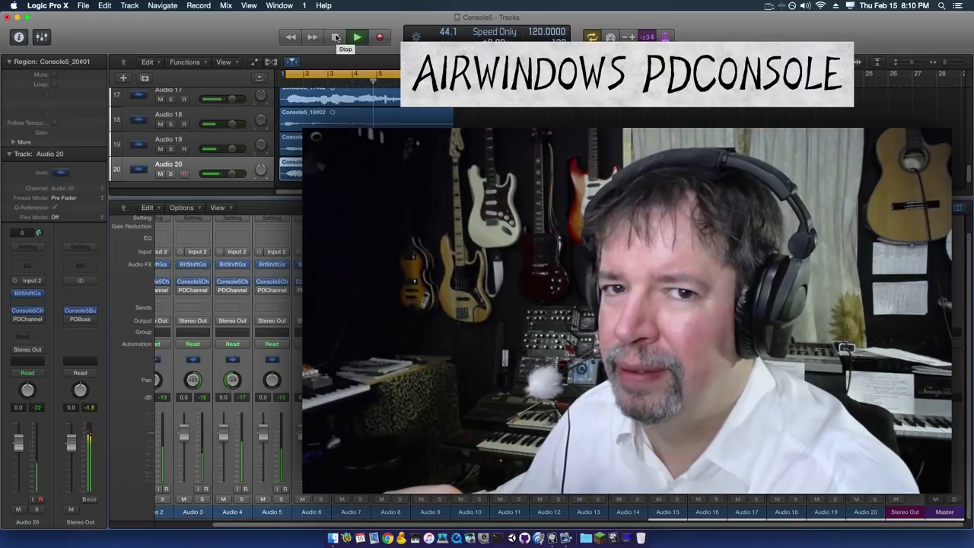
left_click(356, 36)
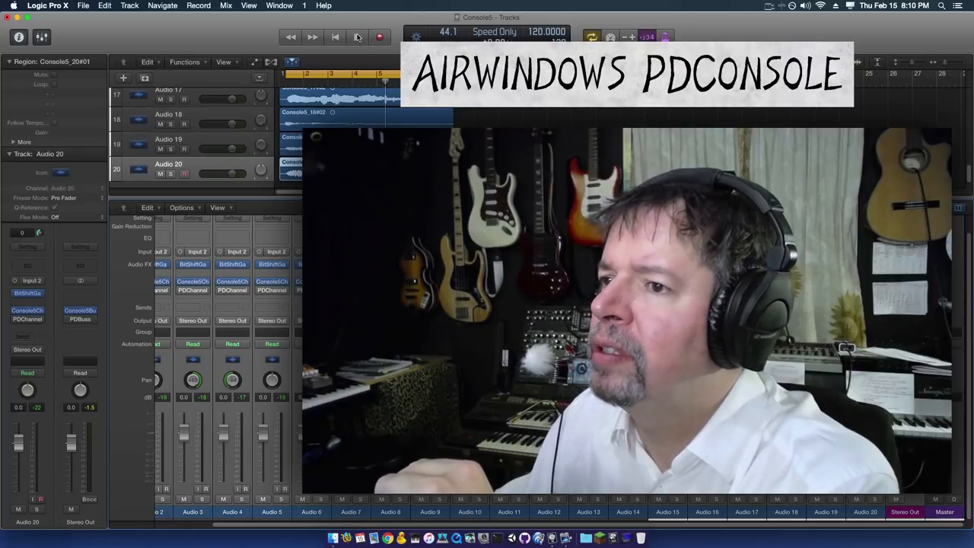
left_click(356, 37)
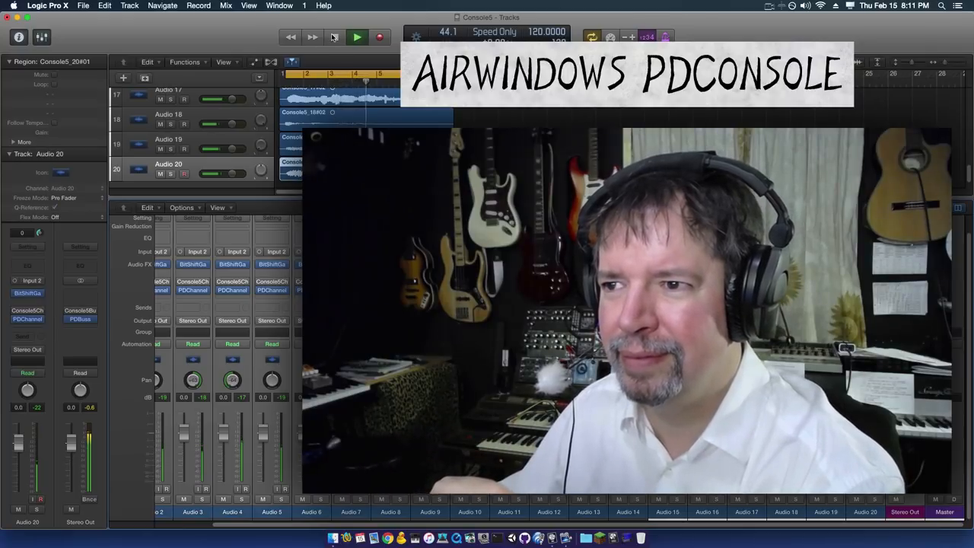
left_click(335, 36)
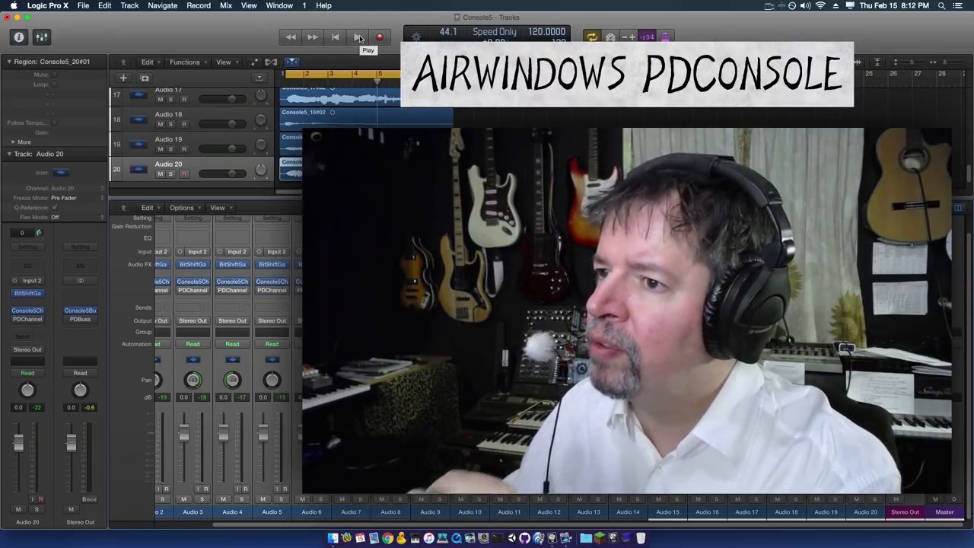
left_click(356, 37)
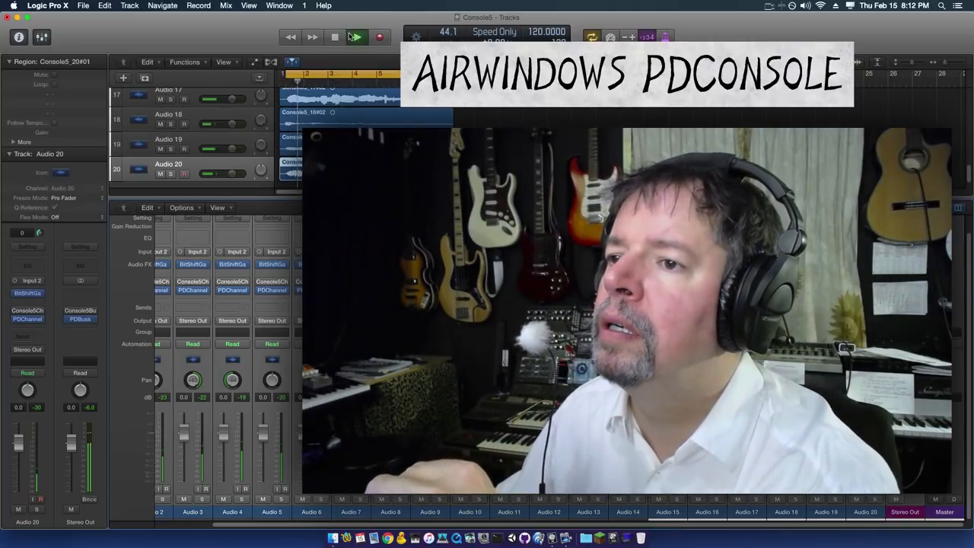
left_click(356, 36)
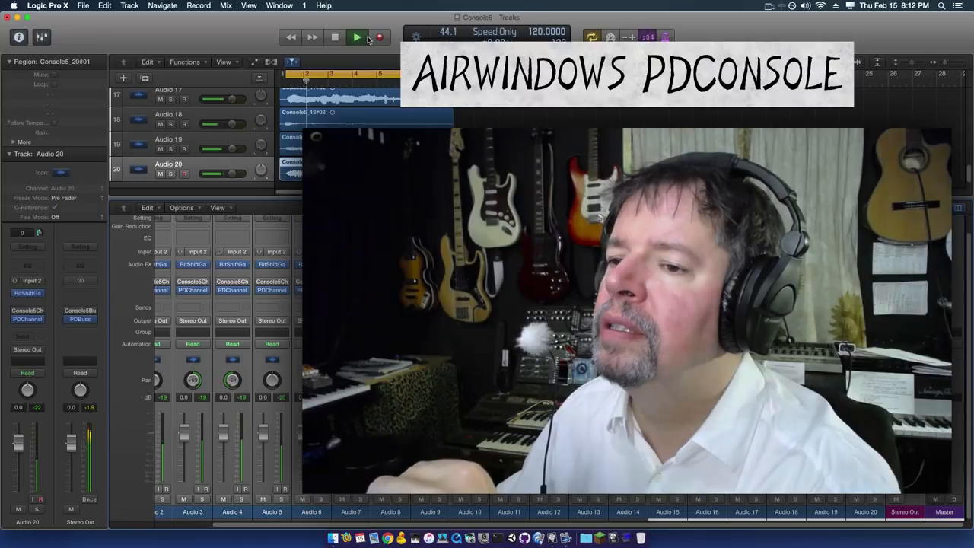
left_click(356, 37)
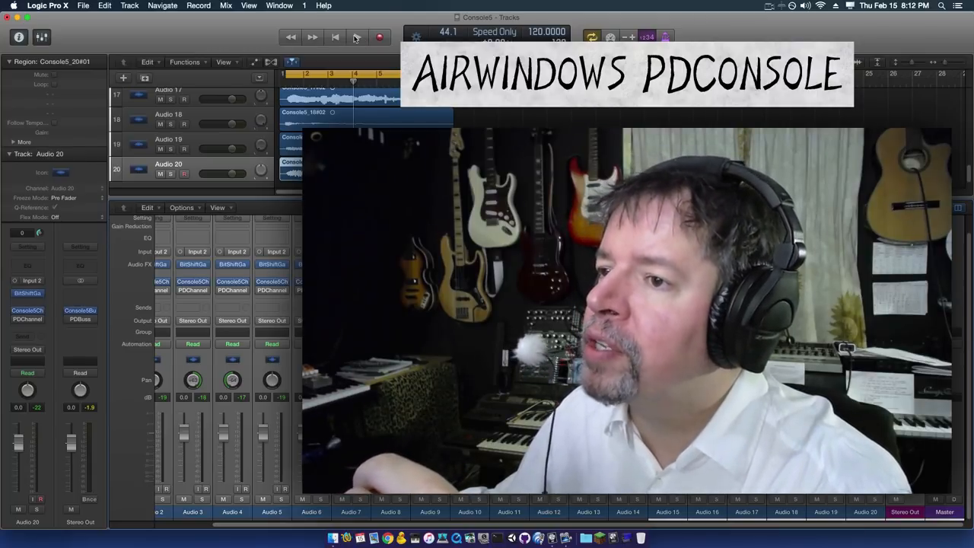
mouse_move(356, 37)
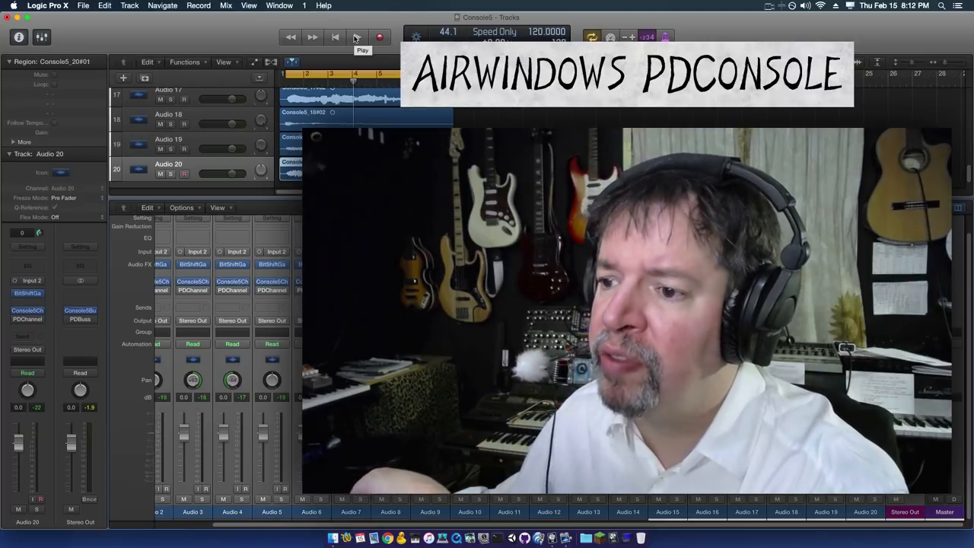
left_click(356, 37)
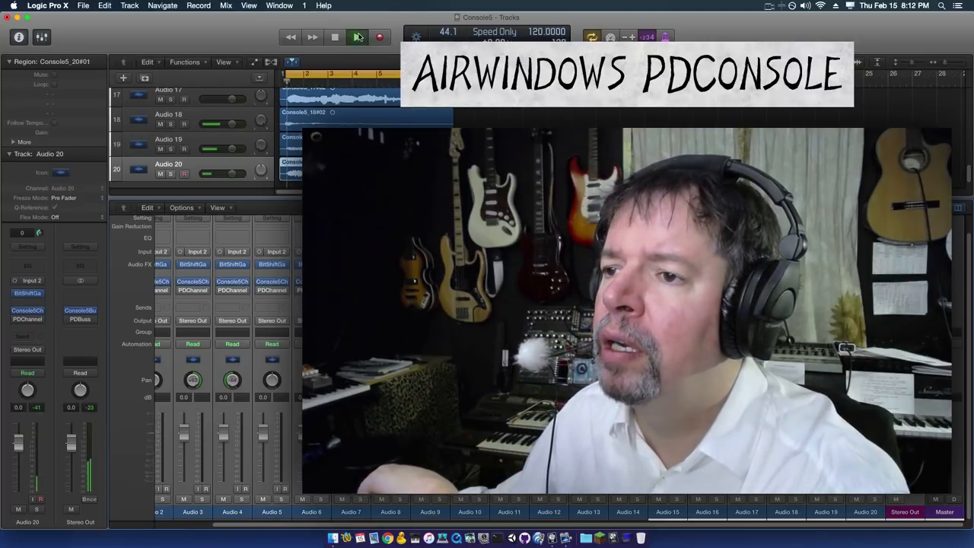
left_click(357, 36)
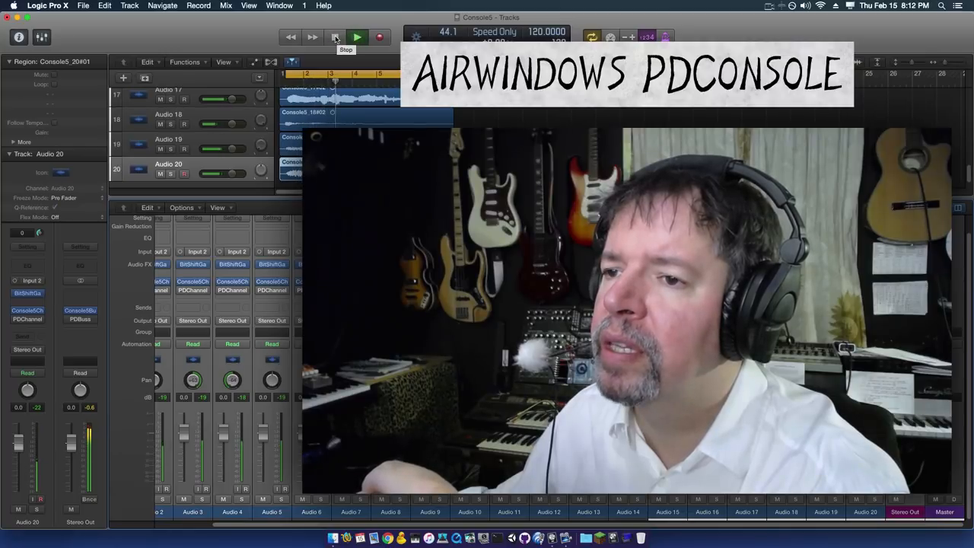
left_click(335, 37)
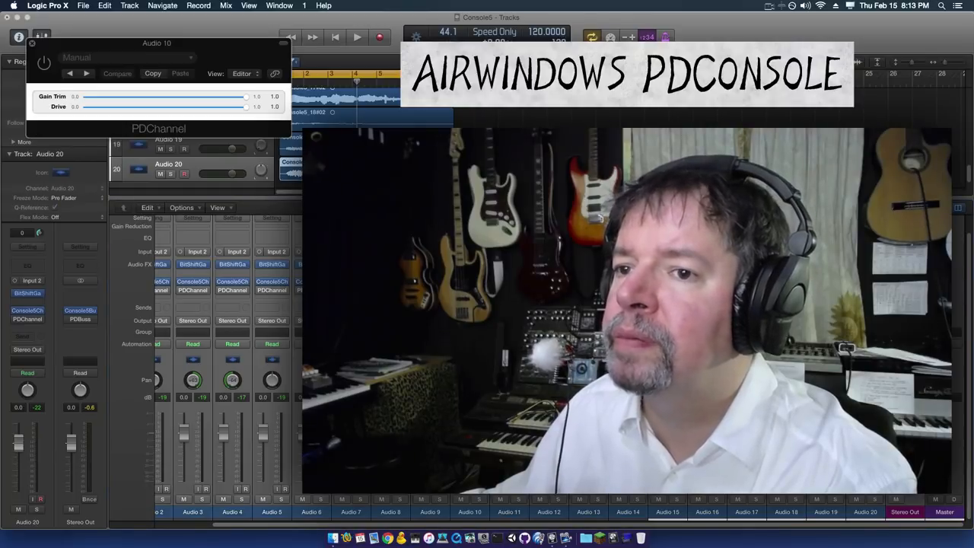
- Sweep the Audio 10 PDChannel Drive from full down near zero and back up
left_click_drag(250, 106, 188, 107)
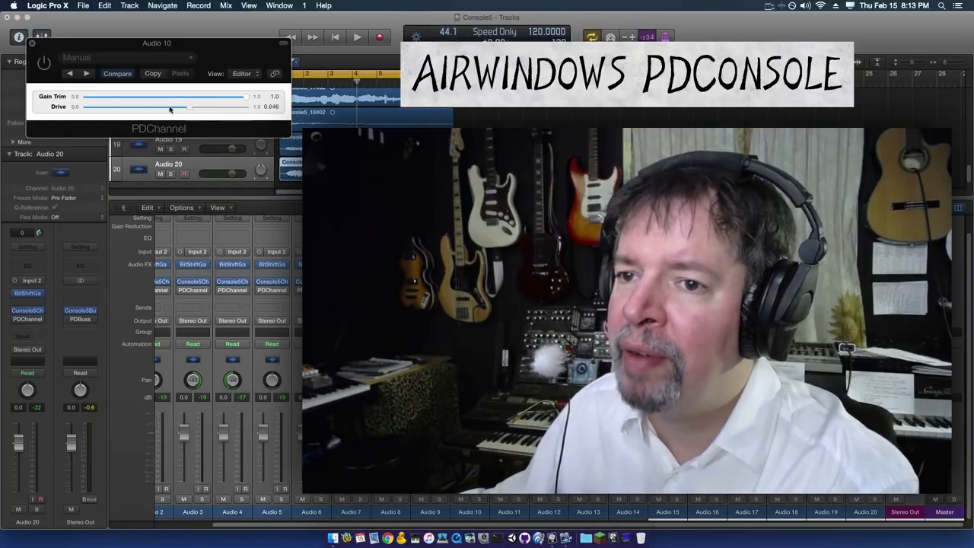
left_click_drag(190, 107, 82, 106)
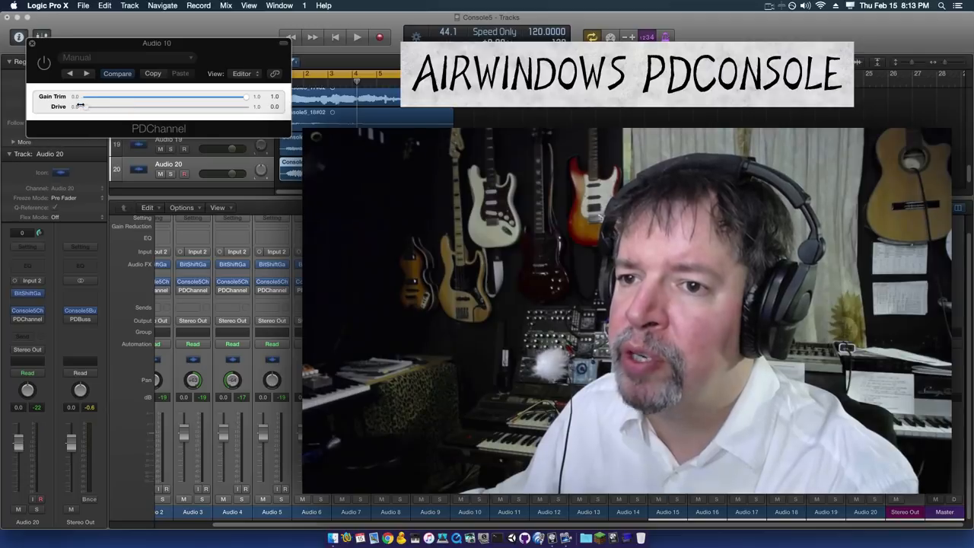
left_click_drag(82, 106, 249, 106)
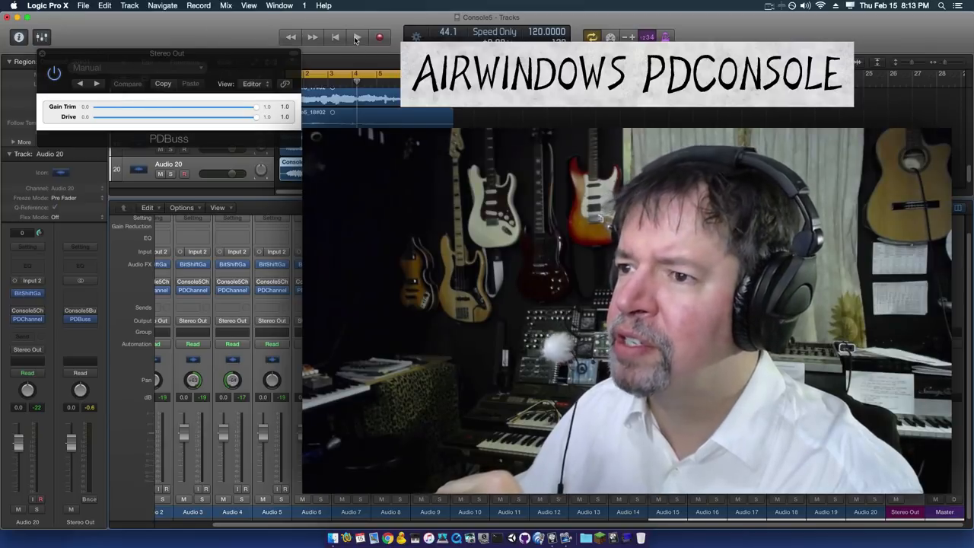
- During playback, sweep the Stereo Out PDBuss Drive from zero up to nearly full
left_click(357, 36)
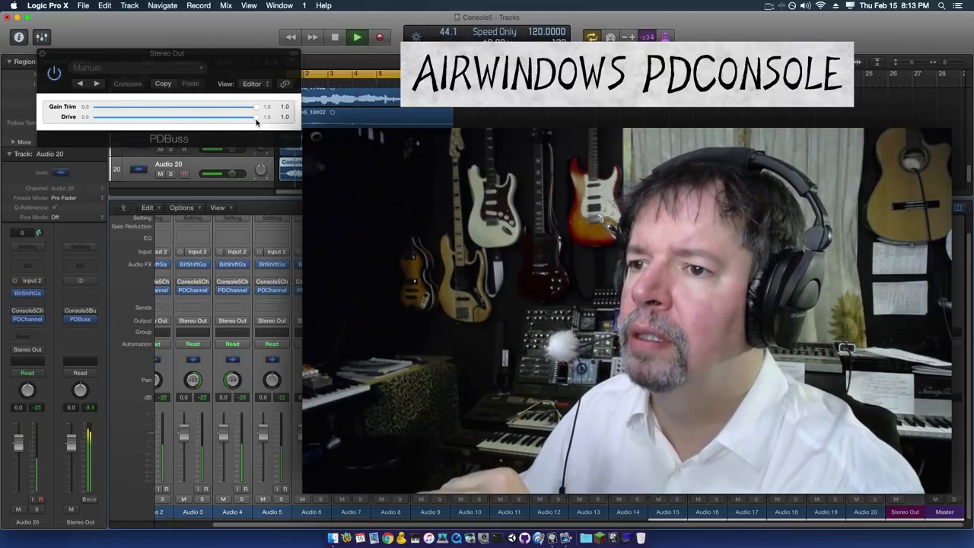
left_click_drag(256, 116, 95, 115)
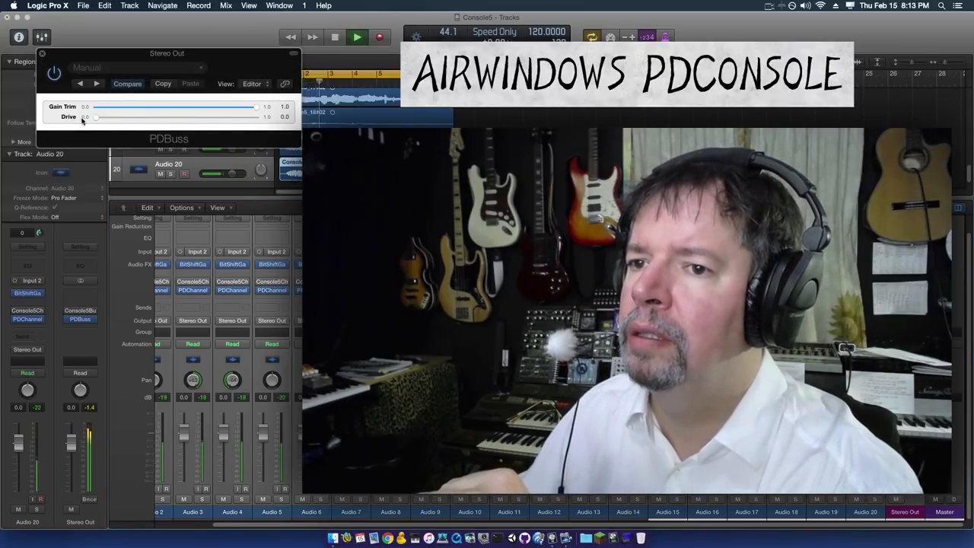
left_click_drag(95, 116, 119, 115)
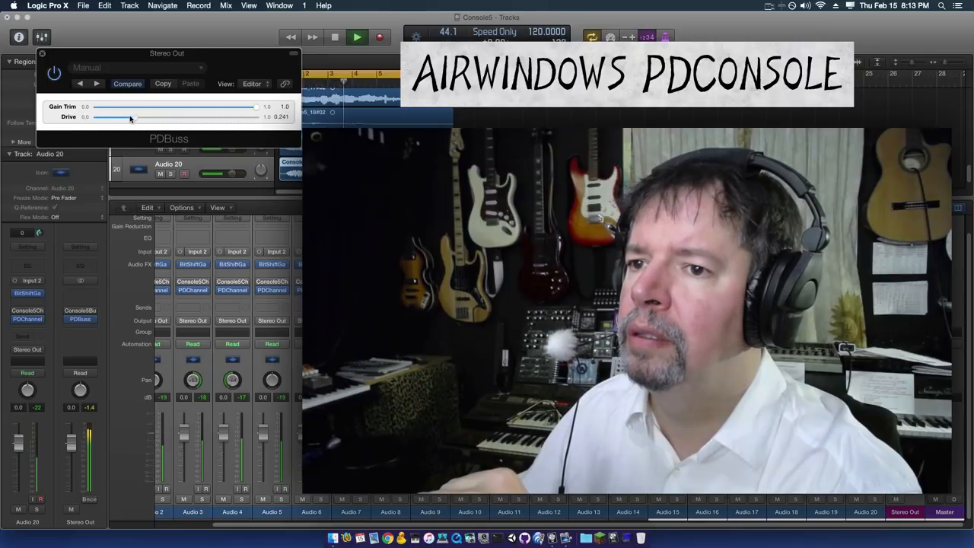
left_click_drag(131, 116, 244, 115)
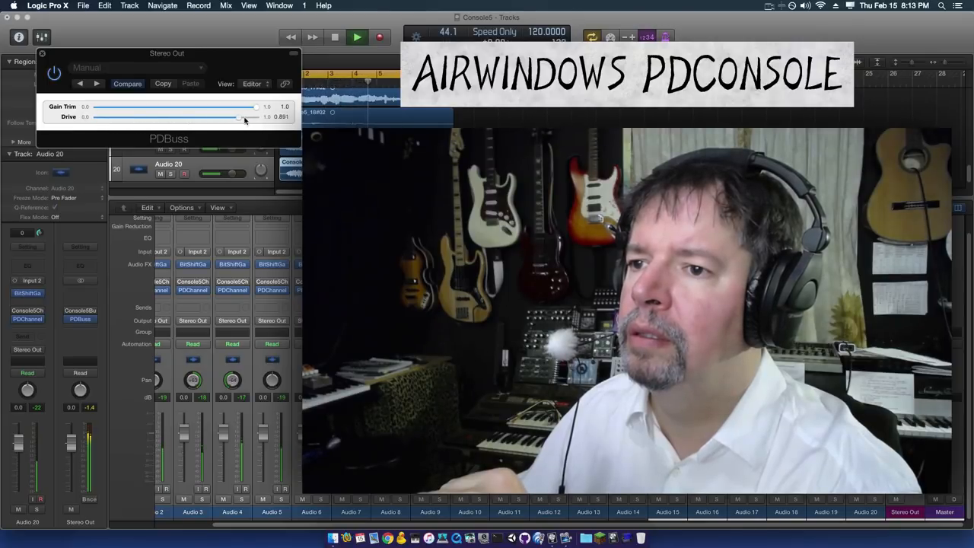
left_click_drag(245, 116, 234, 115)
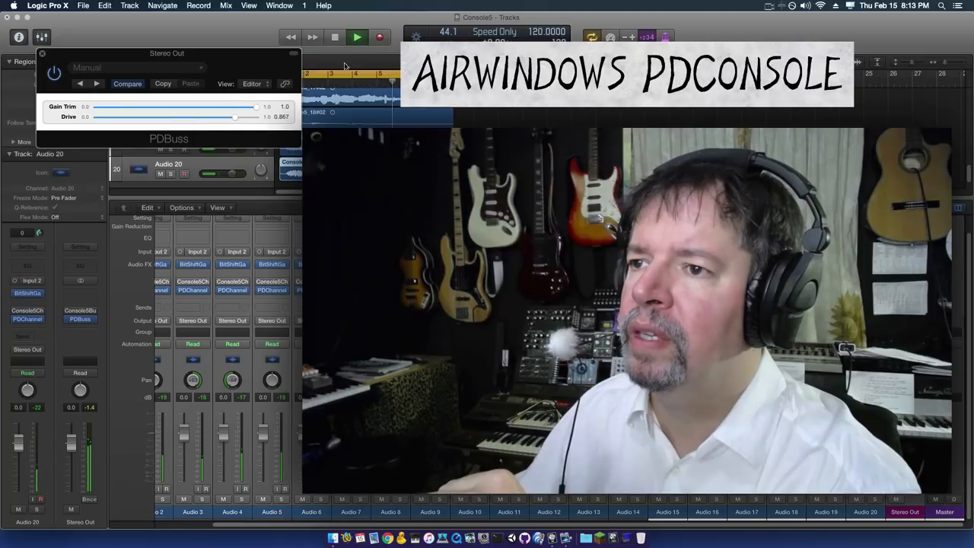
left_click(357, 37)
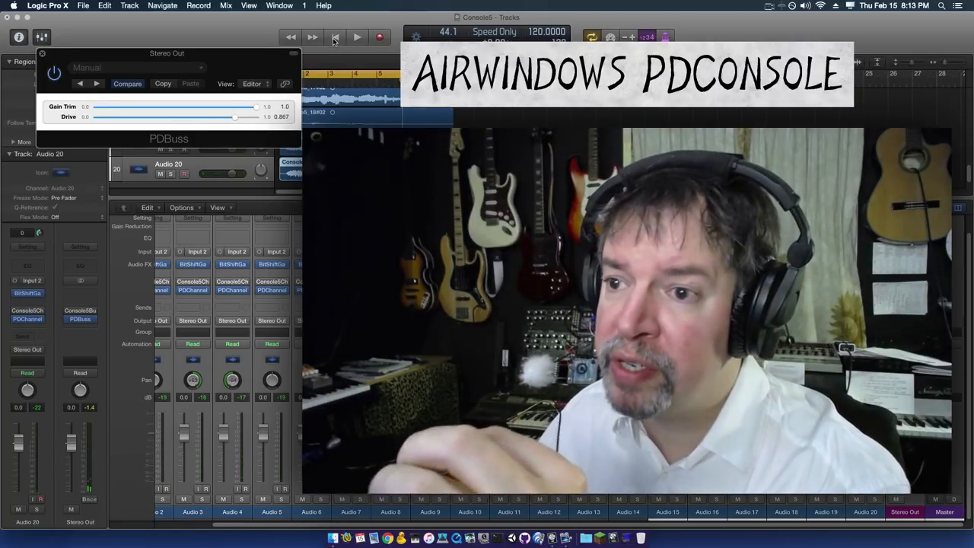
- Audition bus Drive levels around 0.4, 0.7, zero and half, settling near 0.67
left_click_drag(235, 116, 164, 116)
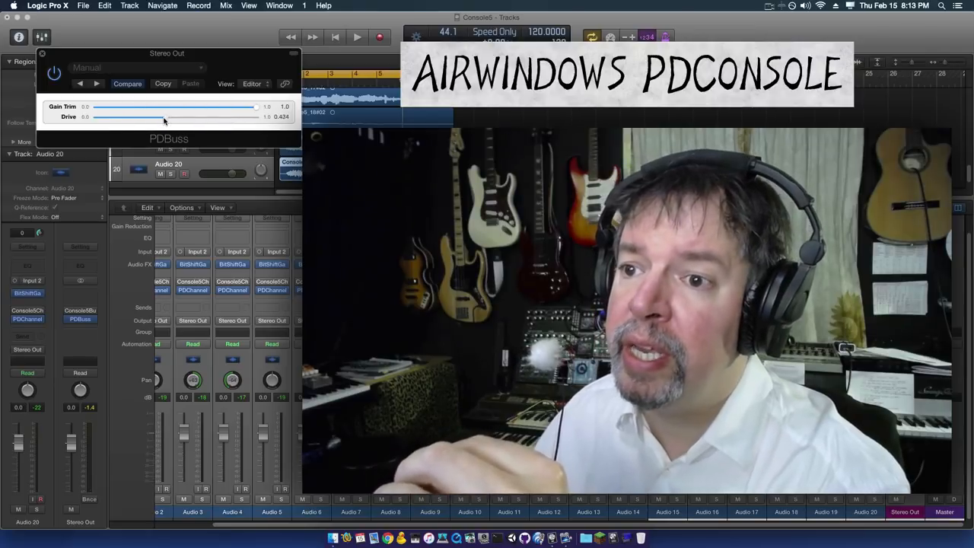
left_click_drag(164, 116, 210, 116)
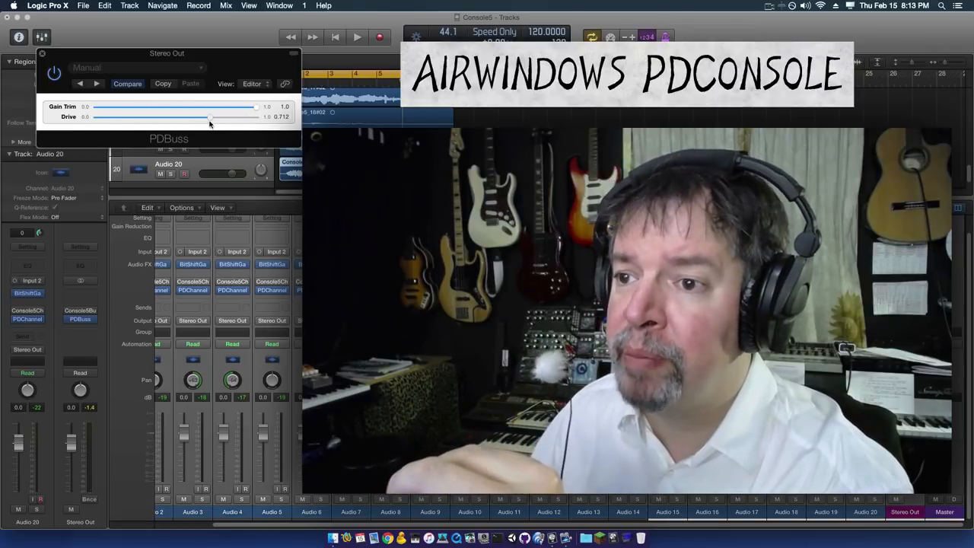
left_click_drag(210, 116, 204, 116)
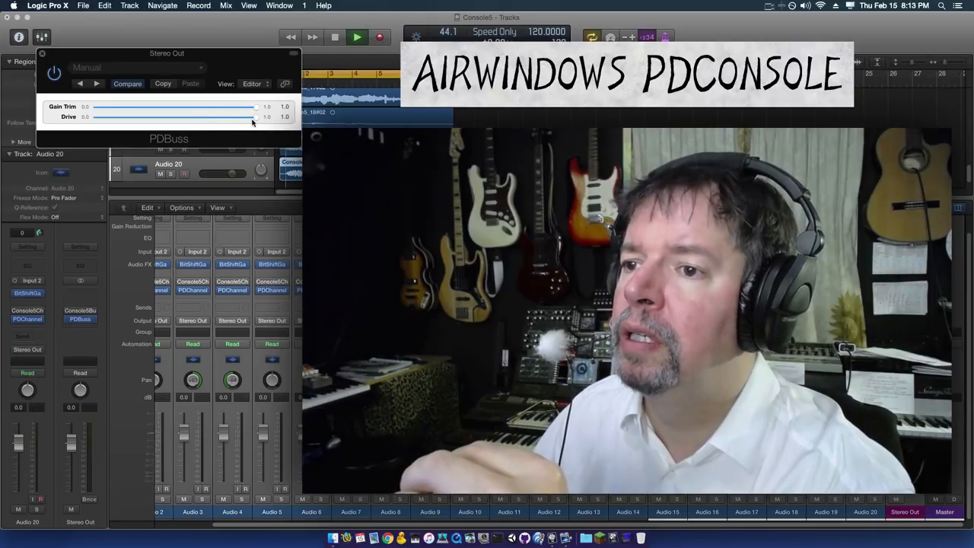
left_click_drag(256, 115, 97, 116)
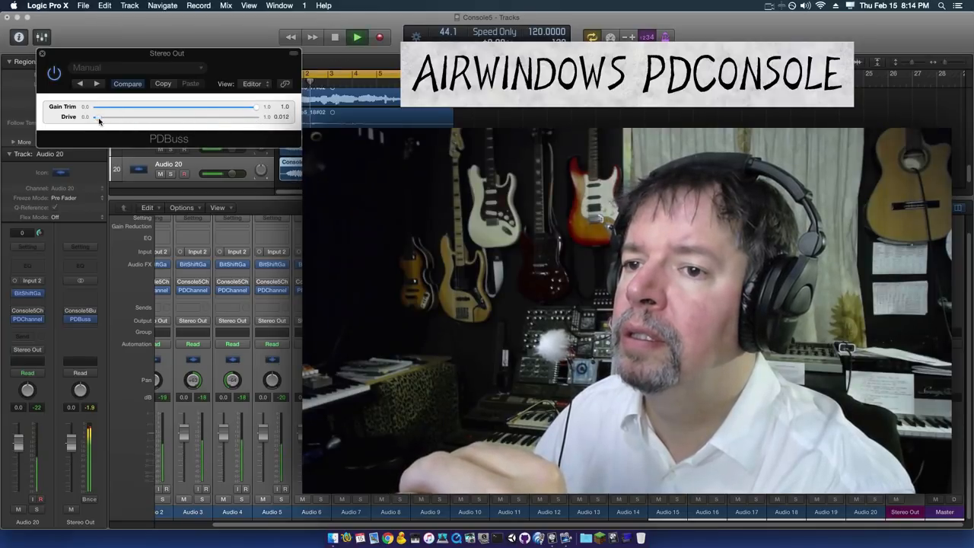
left_click_drag(94, 115, 190, 115)
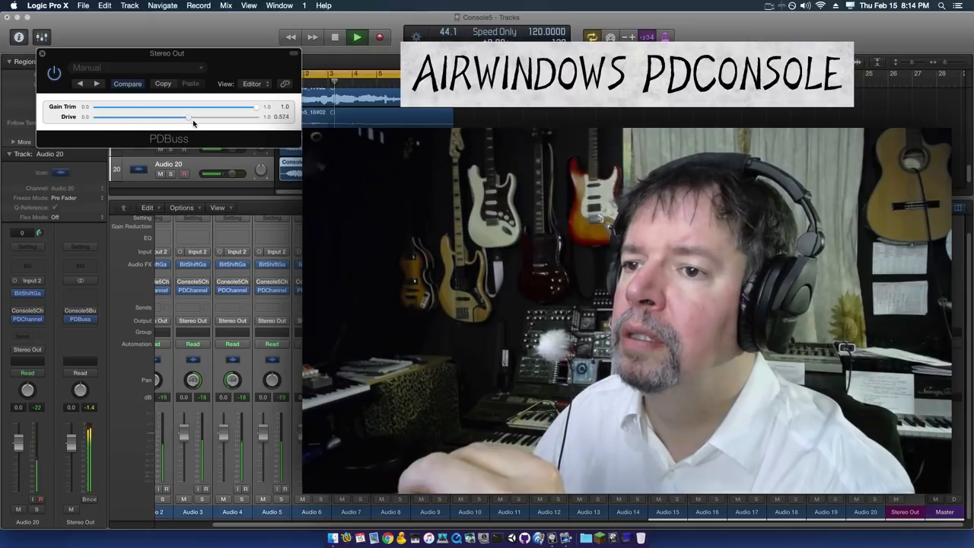
left_click_drag(190, 117, 204, 117)
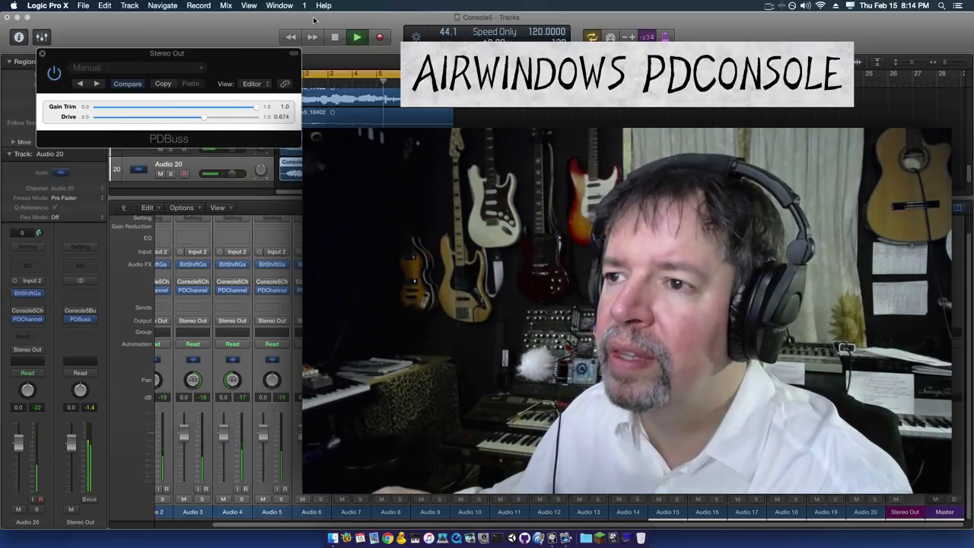
left_click(356, 36)
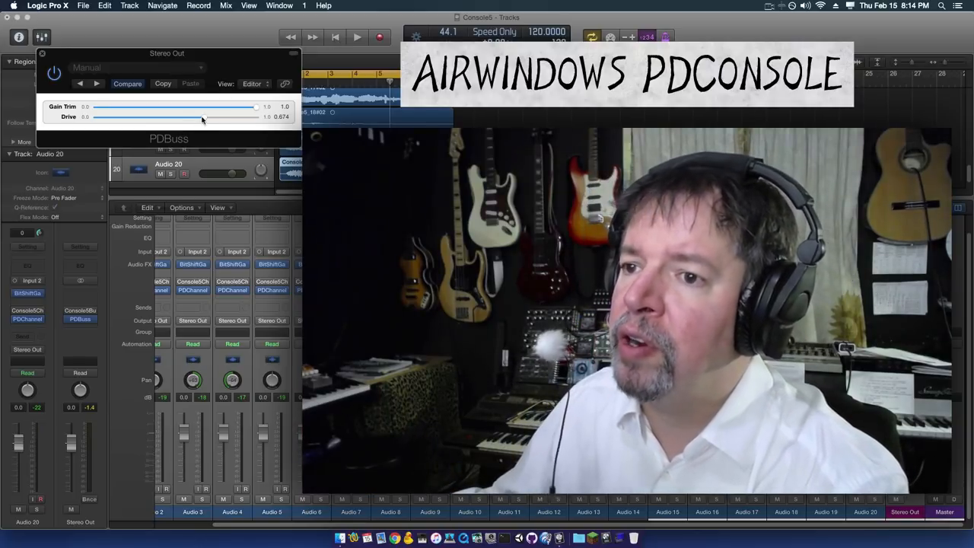
- Reset the Stereo Out PDBuss Drive back to its full 1.0 value
left_click(356, 37)
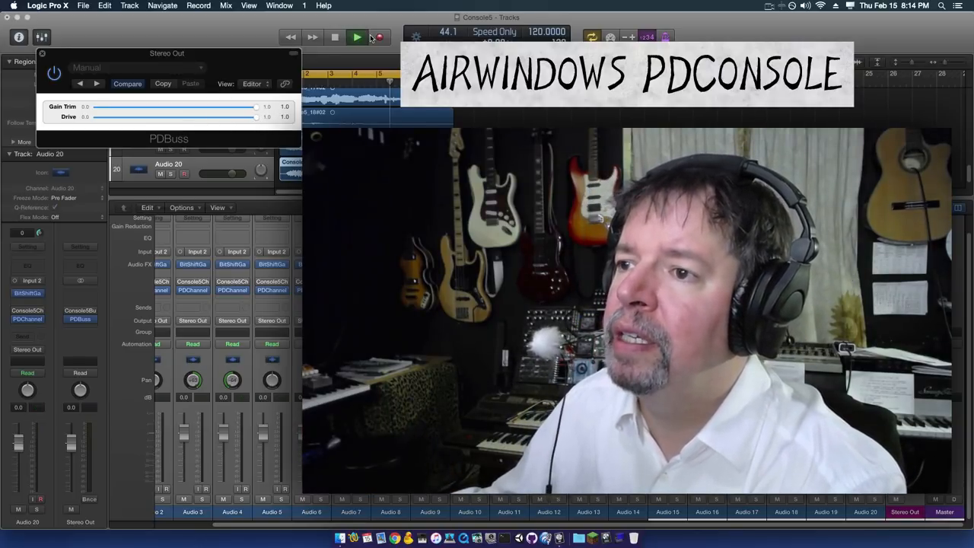
left_click(356, 37)
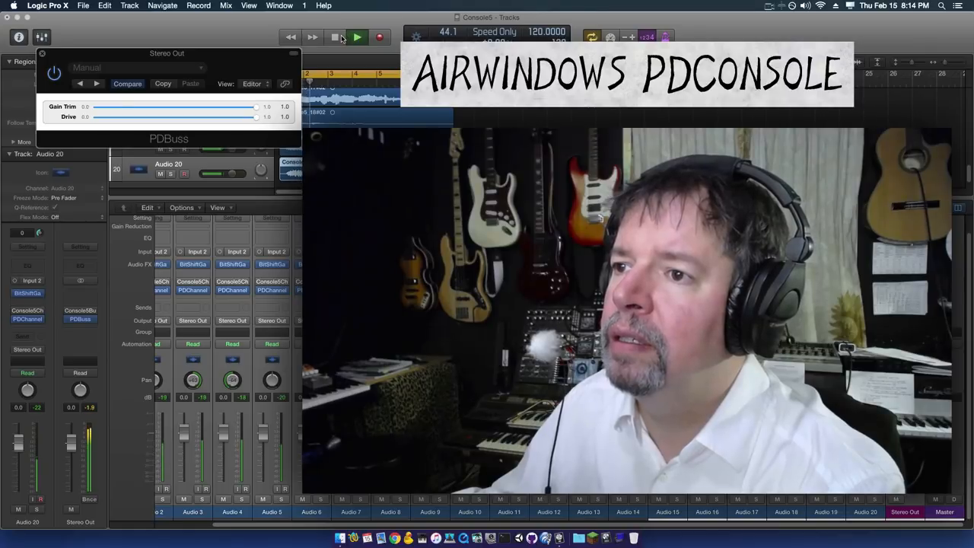